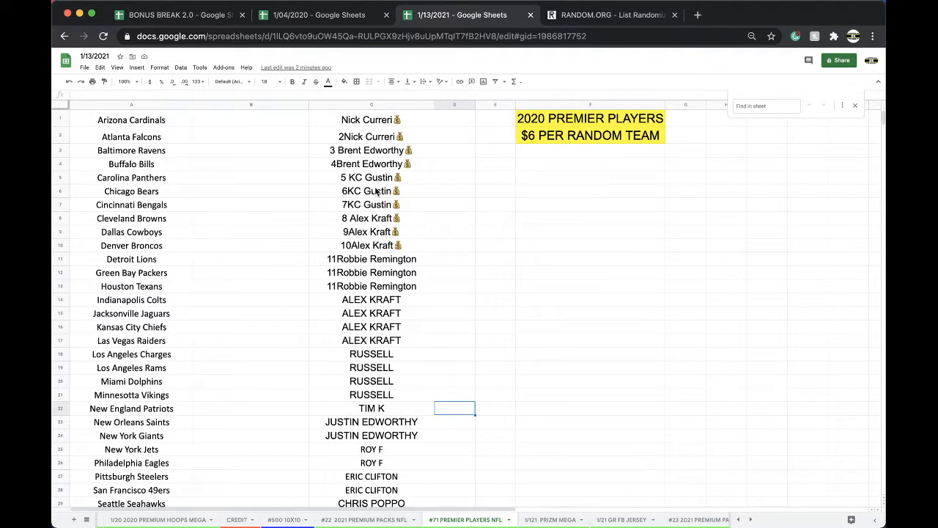
# - Check the 7KC Gustin and TIM K entries, then select the whole player-name column C
pyautogui.click(372, 205)
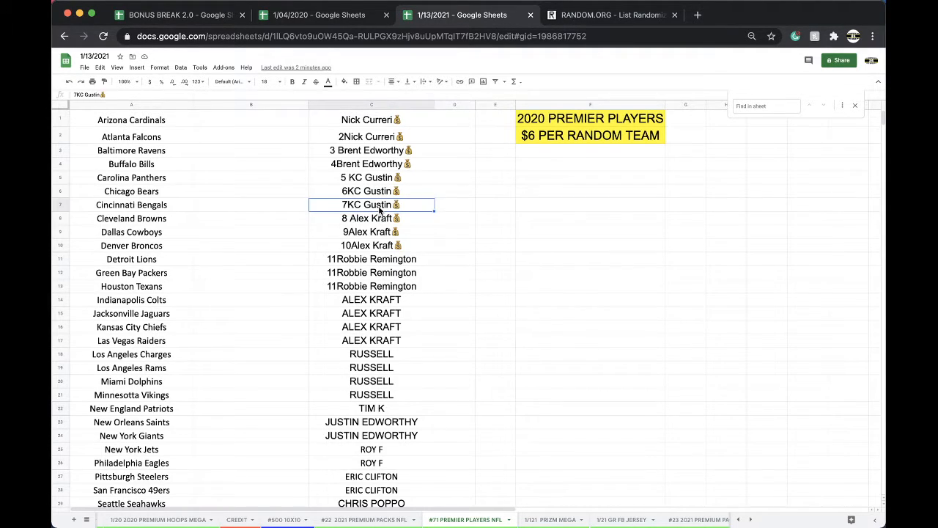
pyautogui.scroll(-3)
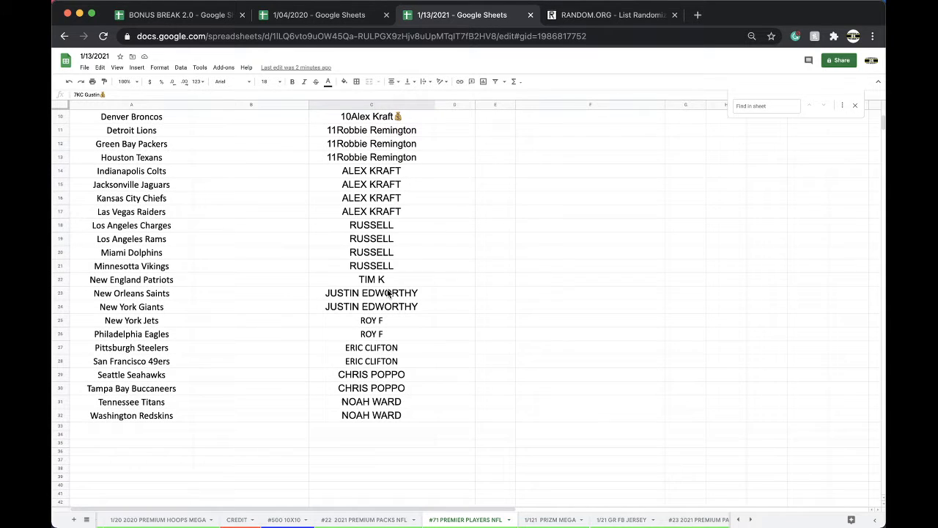
pyautogui.click(371, 280)
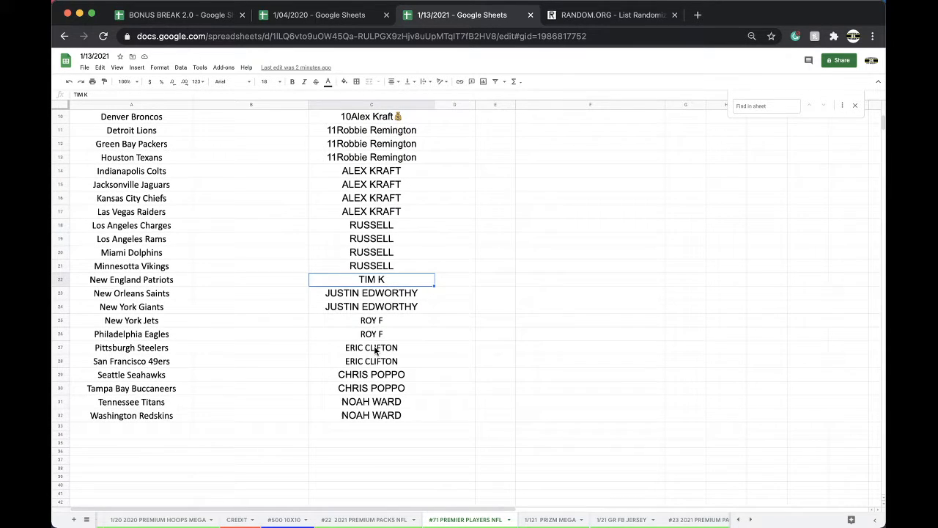
pyautogui.click(370, 104)
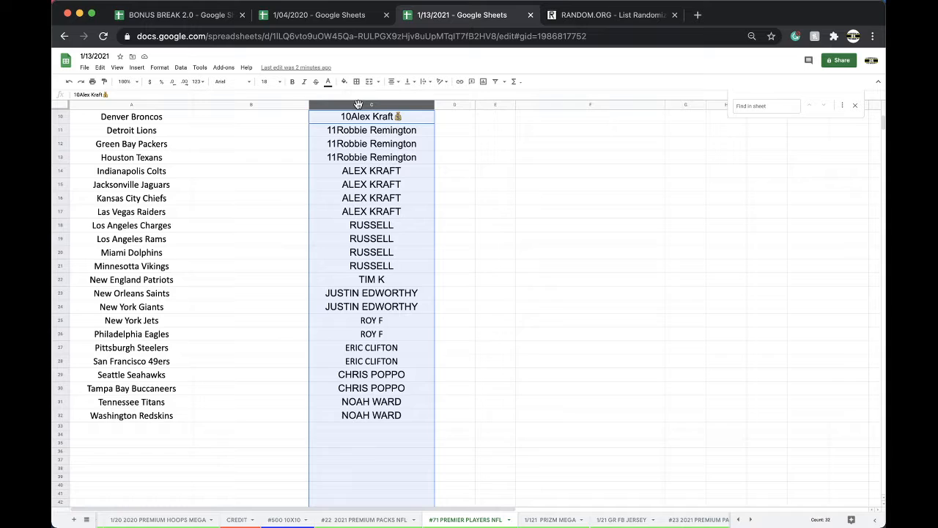
pyautogui.click(612, 15)
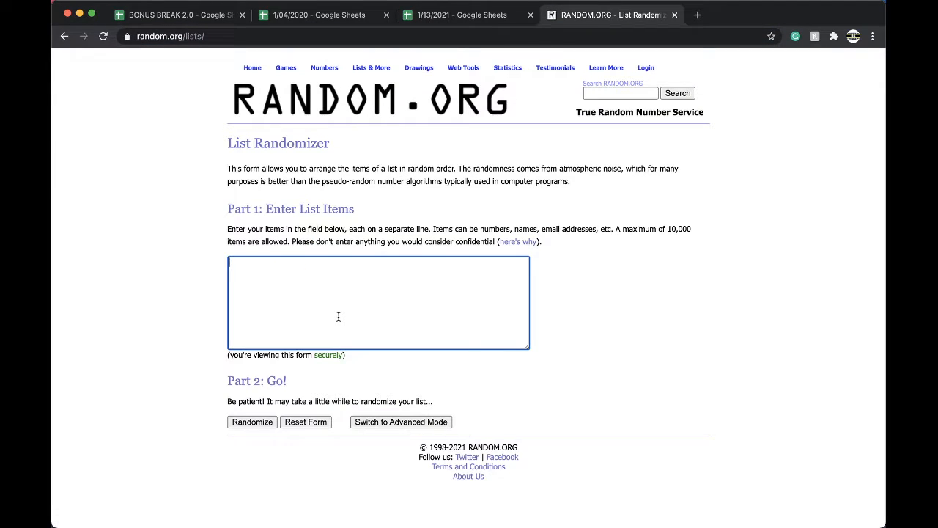
# - Randomize the 32 pasted player names, reshuffle four more times, and keep the final order
pyautogui.click(252, 422)
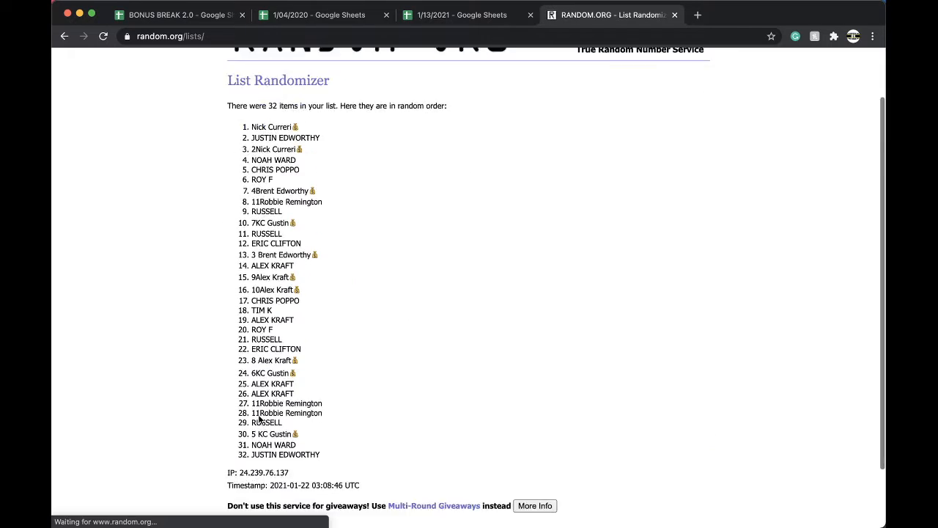
pyautogui.click(242, 448)
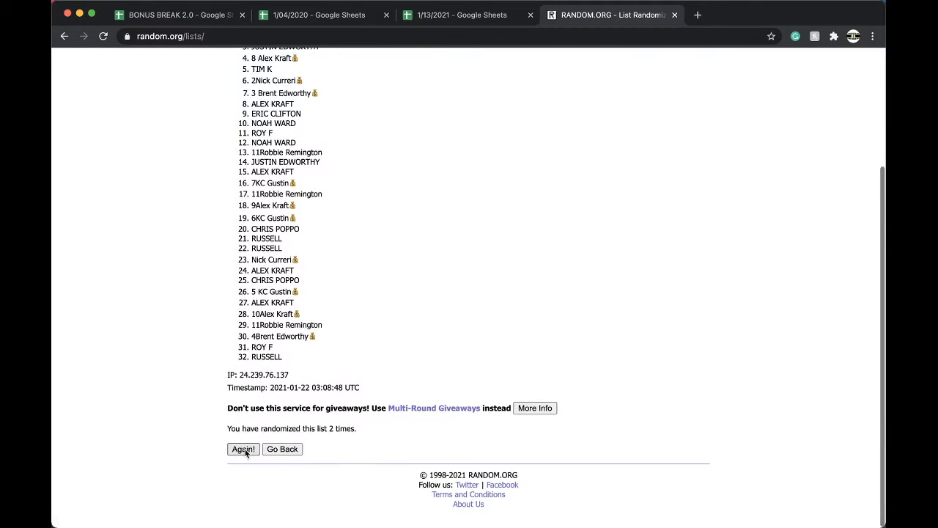
pyautogui.click(242, 449)
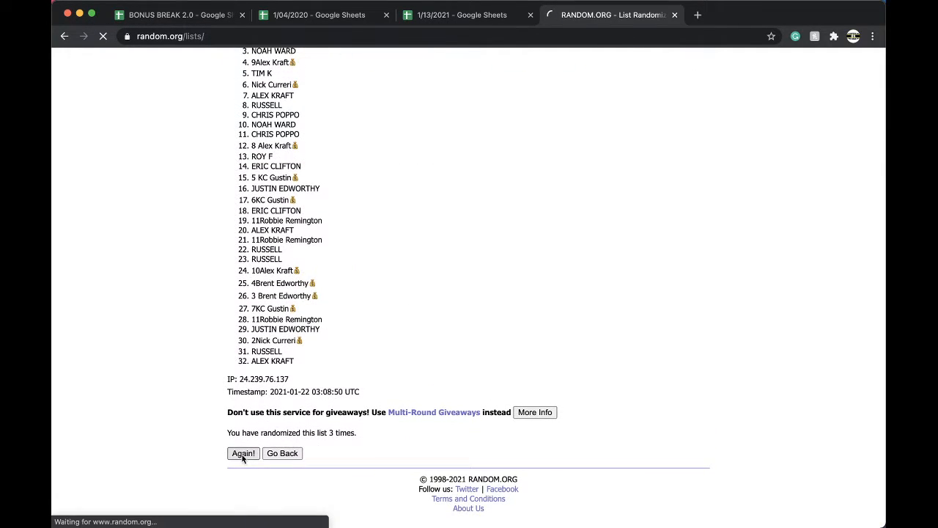
pyautogui.click(242, 453)
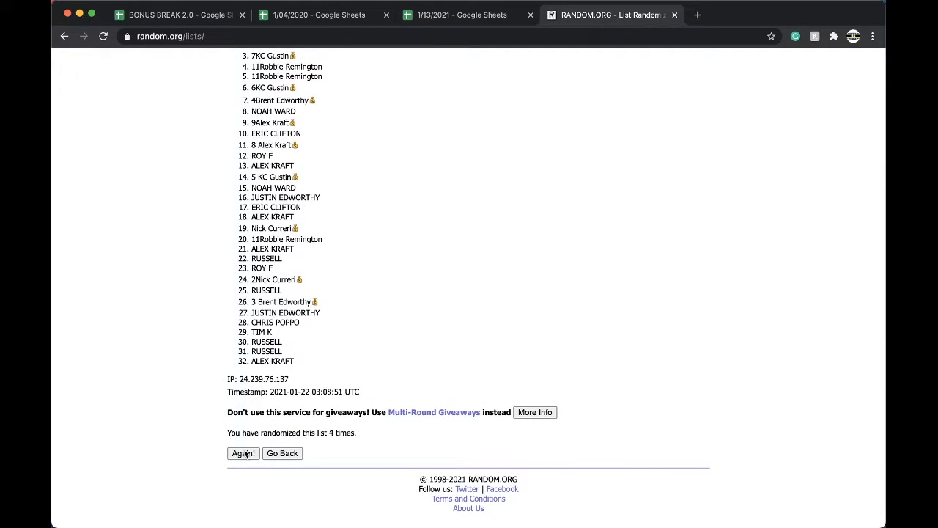
pyautogui.click(242, 453)
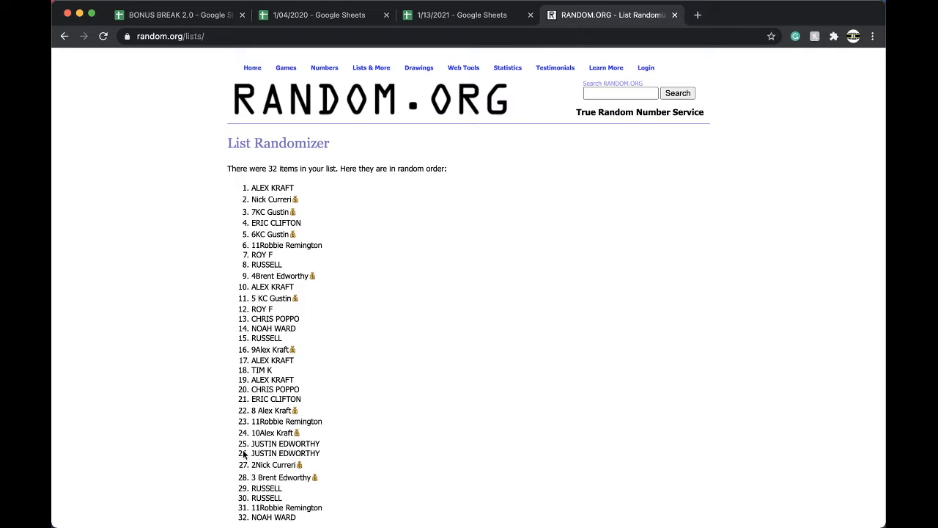
pyautogui.scroll(-3)
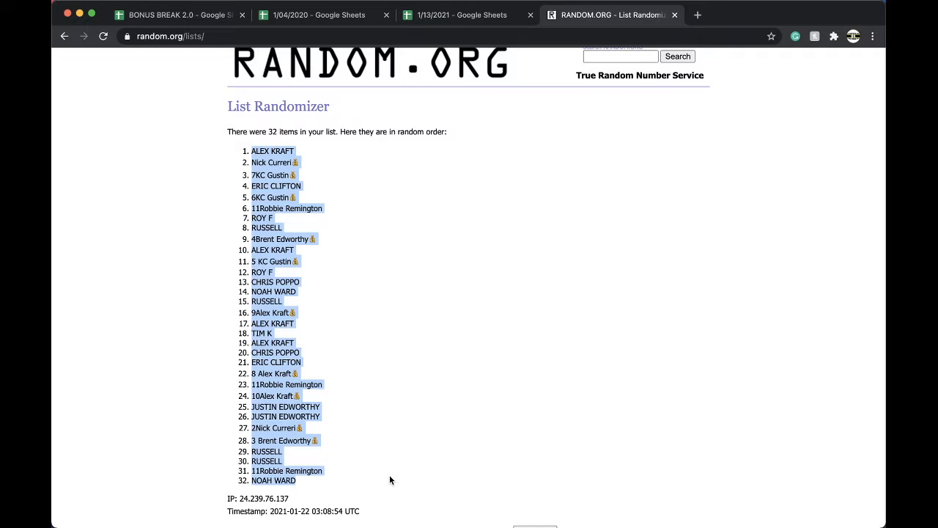
pyautogui.click(461, 15)
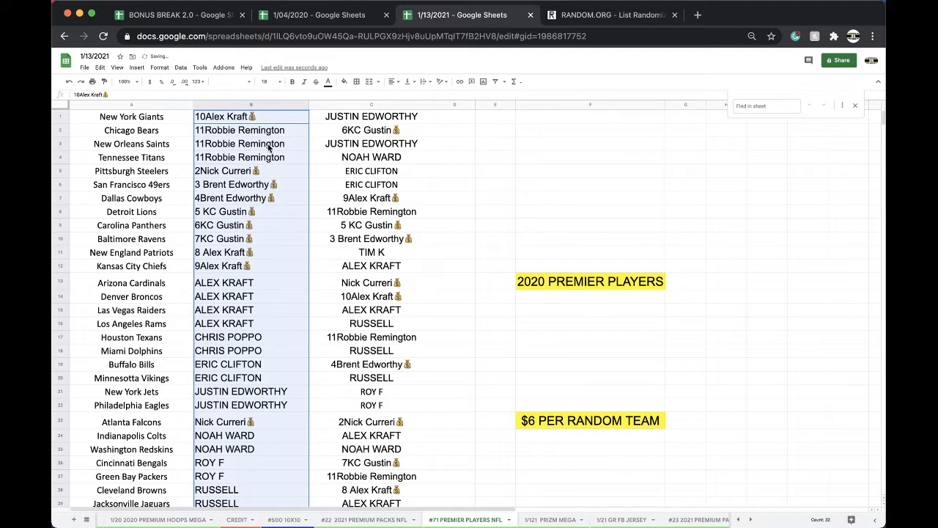
pyautogui.click(240, 143)
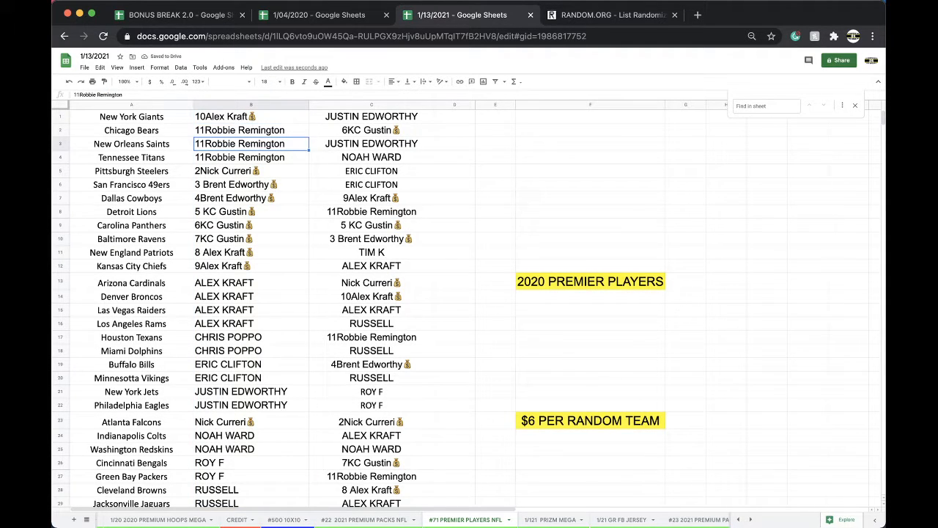
pyautogui.click(250, 184)
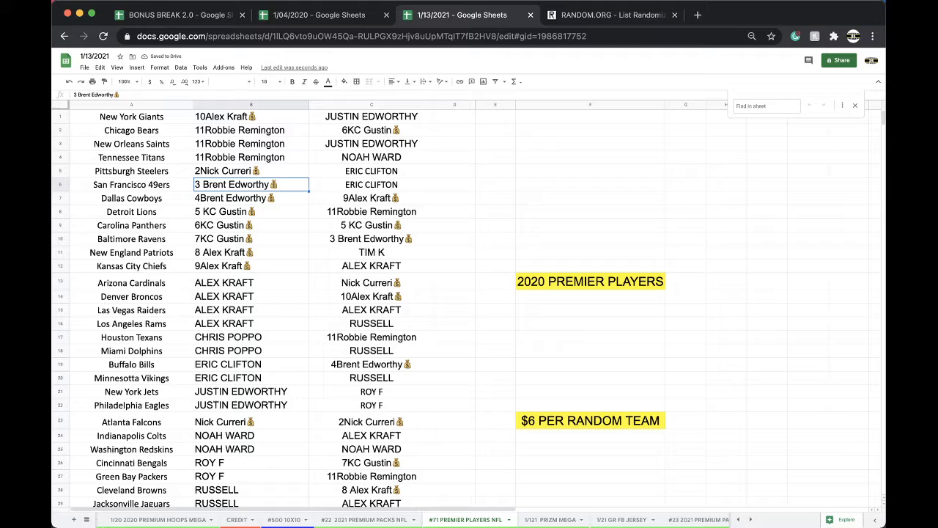
pyautogui.click(251, 198)
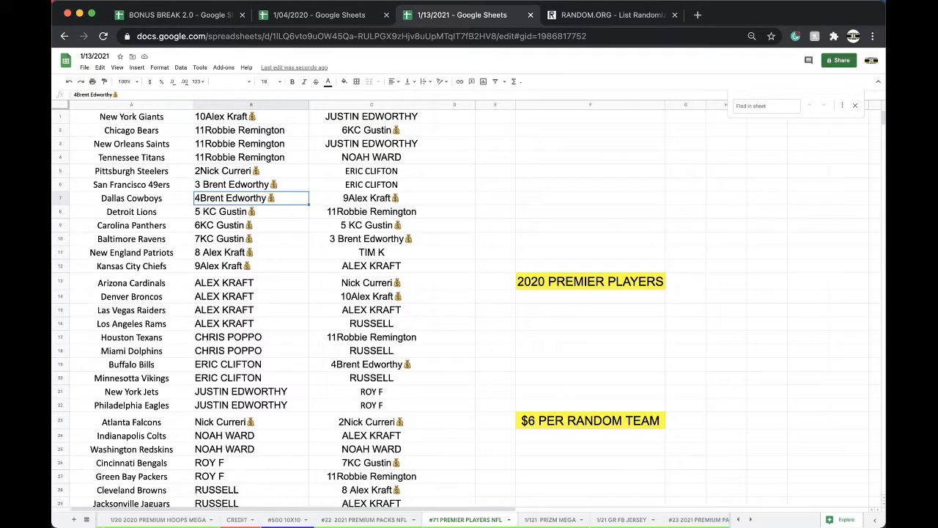
pyautogui.click(251, 238)
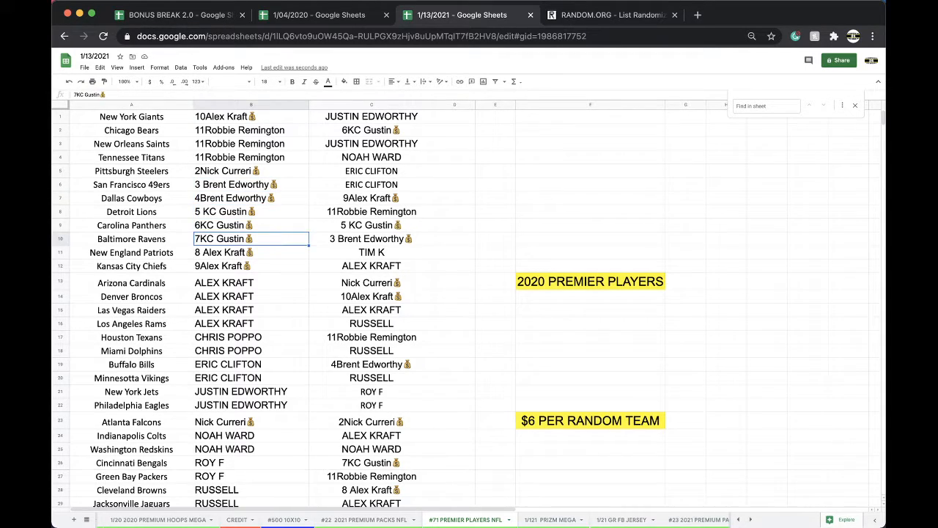
pyautogui.scroll(-3)
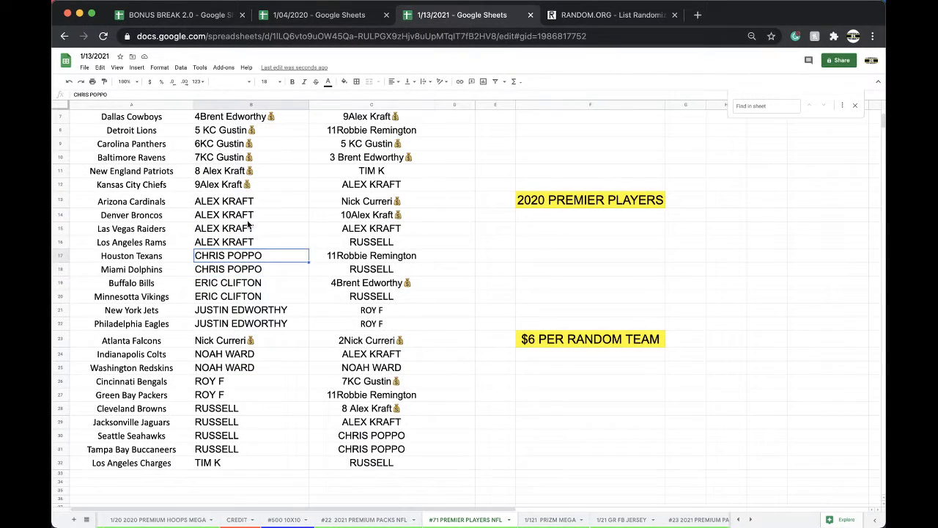
pyautogui.click(251, 309)
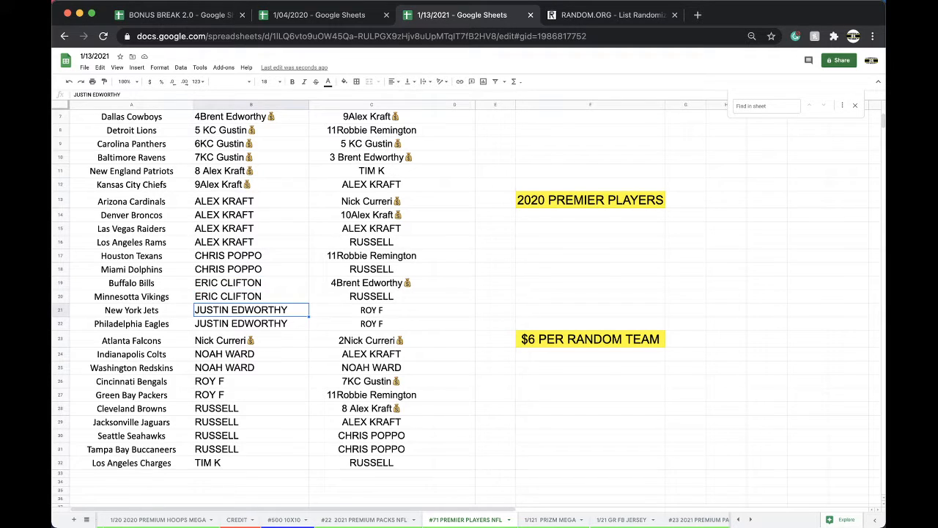
pyautogui.click(251, 340)
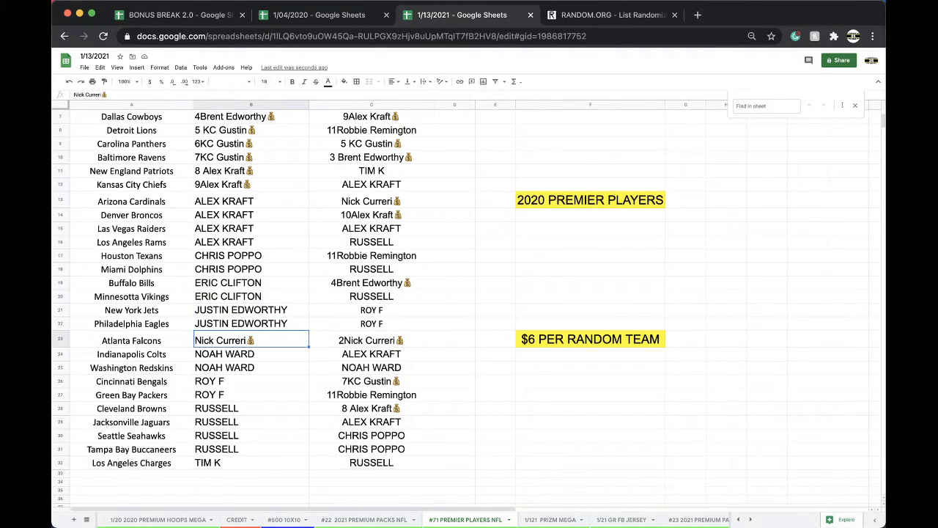
pyautogui.click(252, 367)
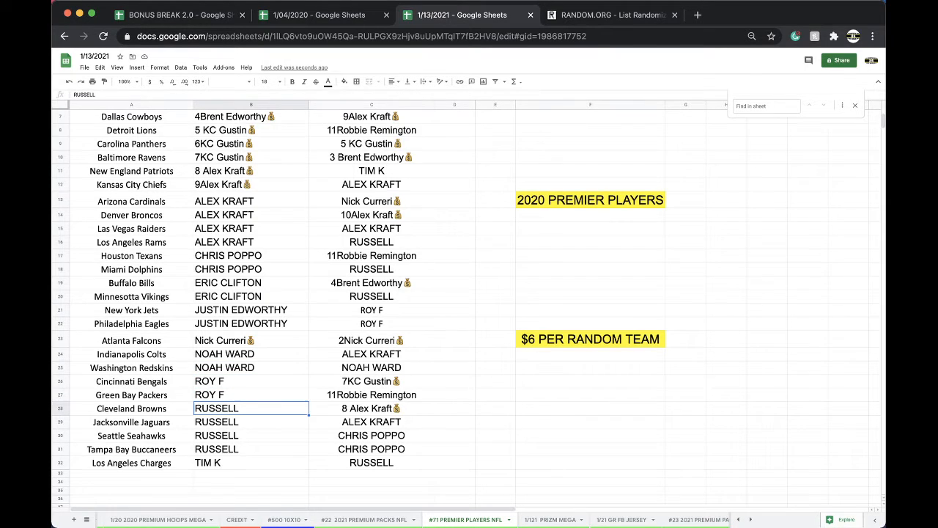
pyautogui.click(251, 462)
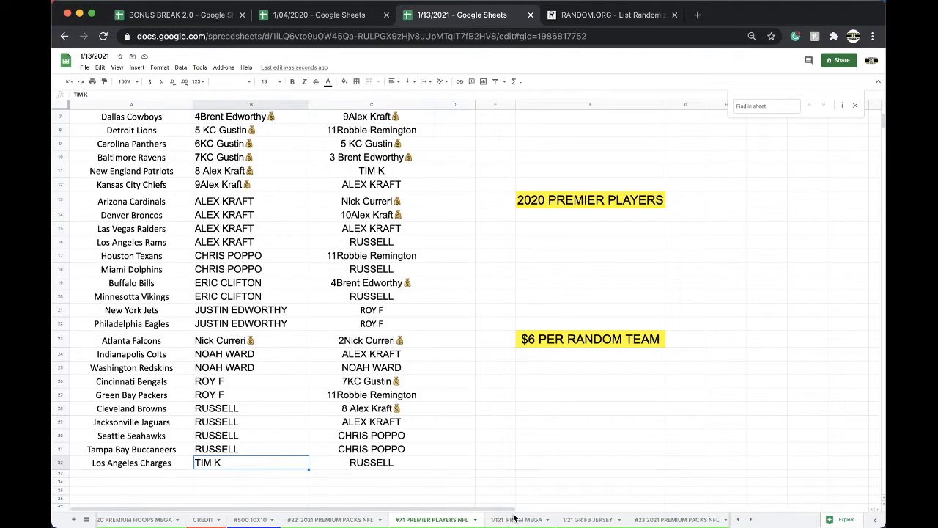
pyautogui.click(567, 519)
pyautogui.write('💰Indianapolis Colts $6')
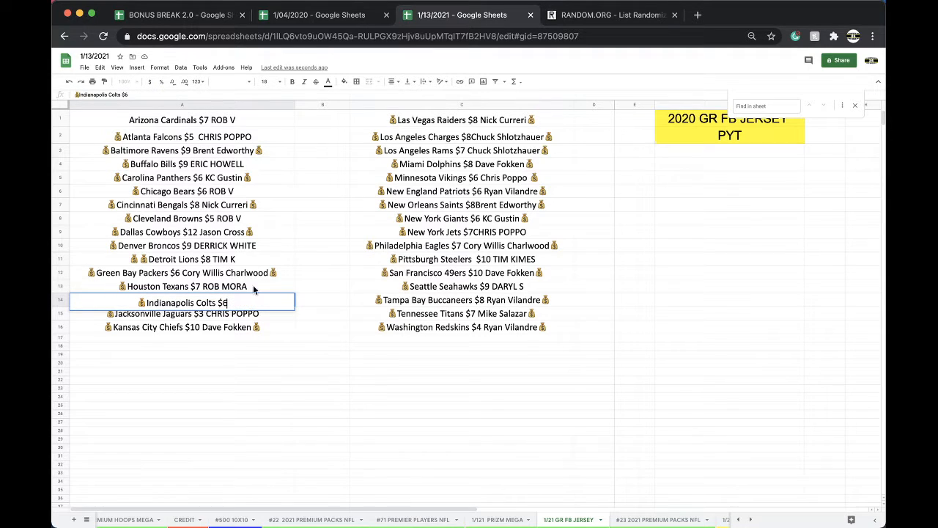
pyautogui.press('Return')
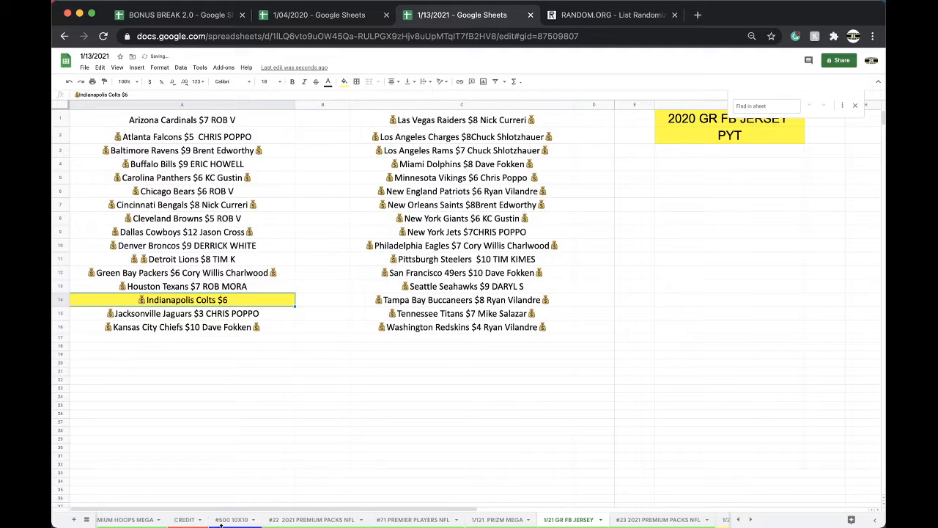
pyautogui.click(184, 519)
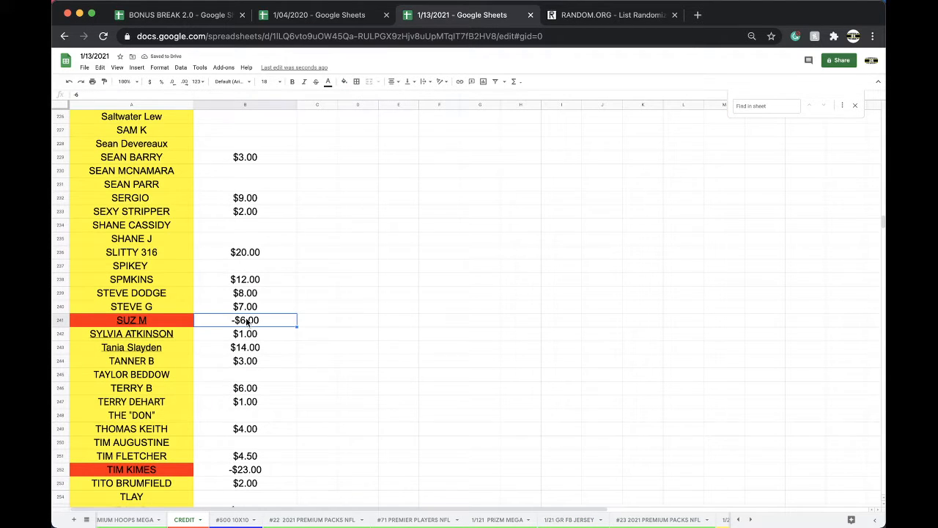
pyautogui.click(328, 81)
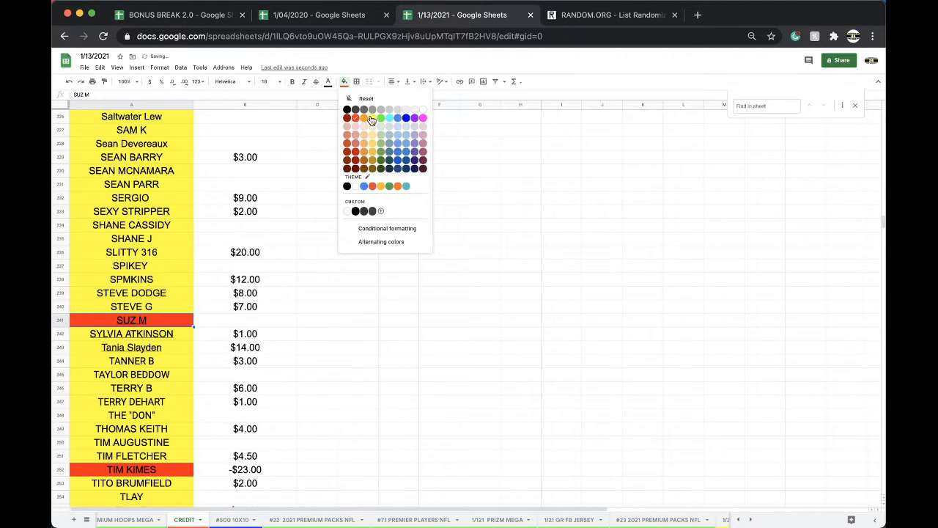
pyautogui.click(414, 519)
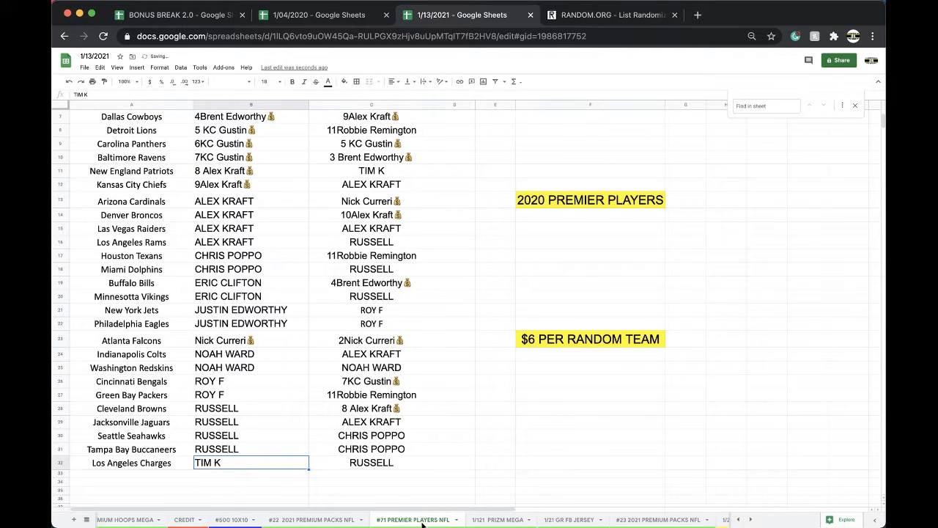
pyautogui.scroll(3)
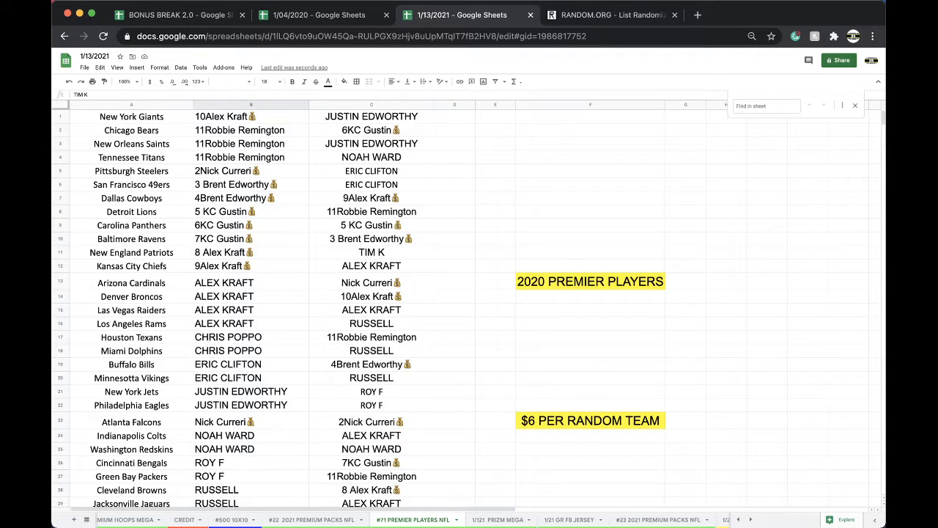
pyautogui.click(495, 390)
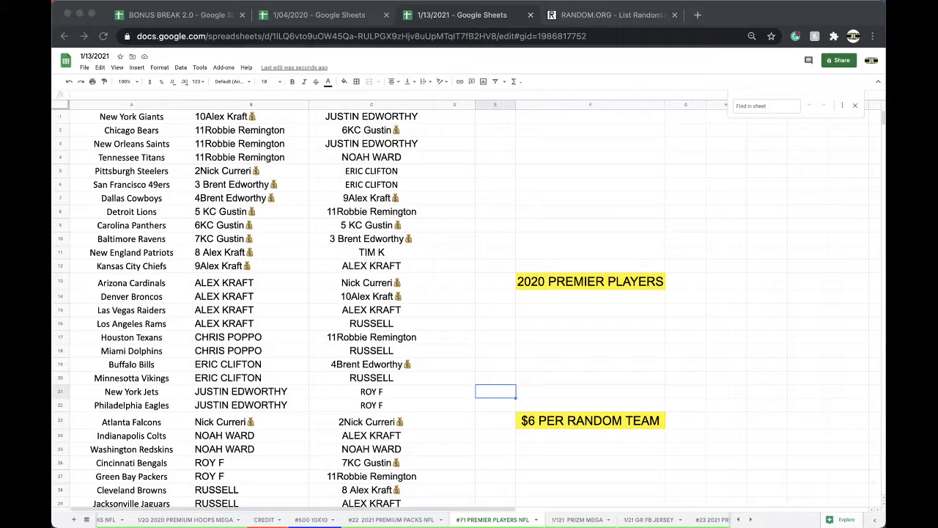
pyautogui.click(251, 265)
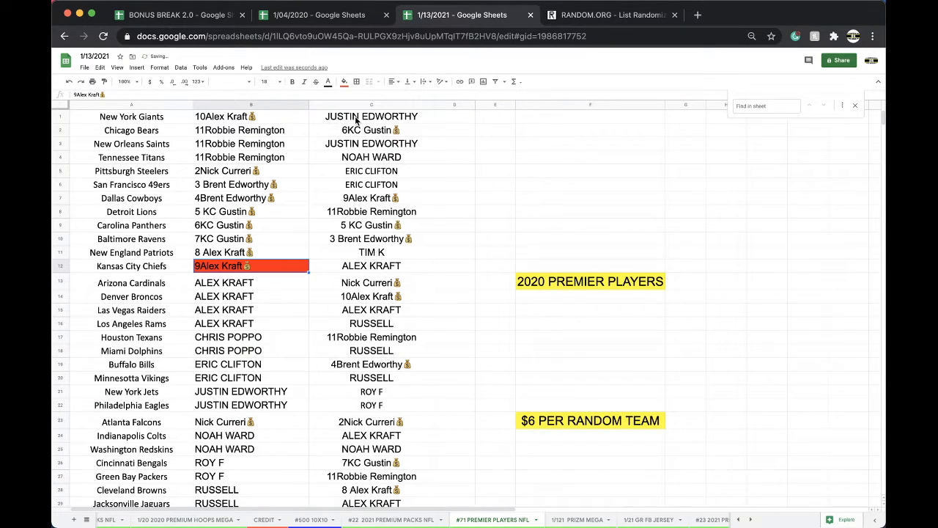
pyautogui.click(181, 68)
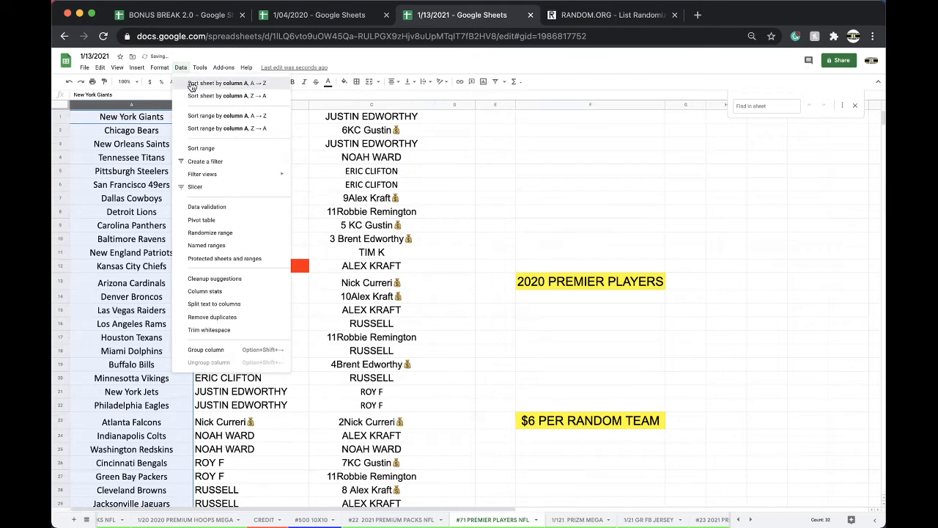
pyautogui.click(612, 15)
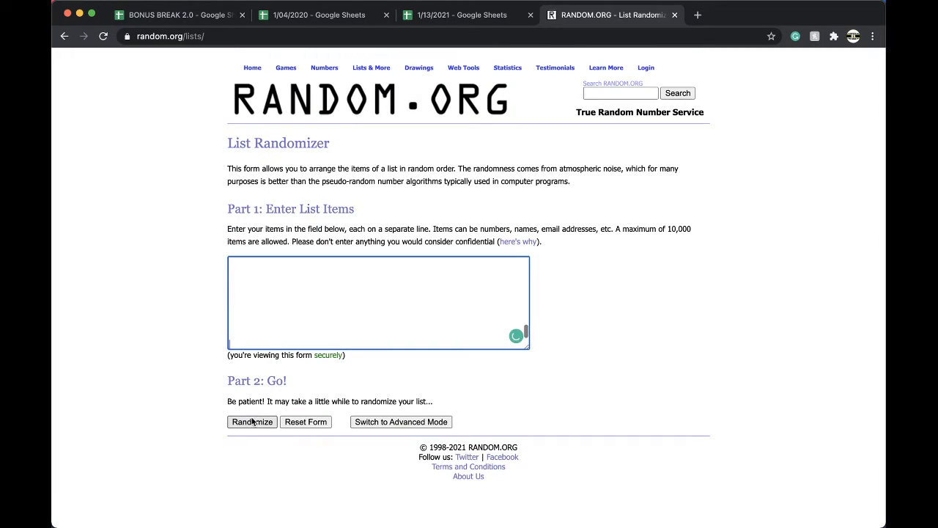
# - Randomize the player list, then reshuffle it four more times on RANDOM.ORG
pyautogui.click(253, 422)
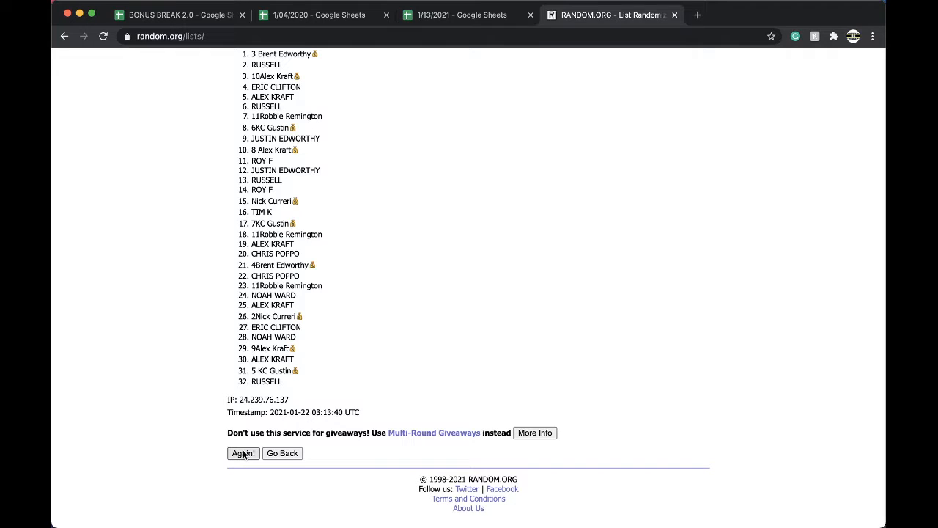
pyautogui.click(243, 453)
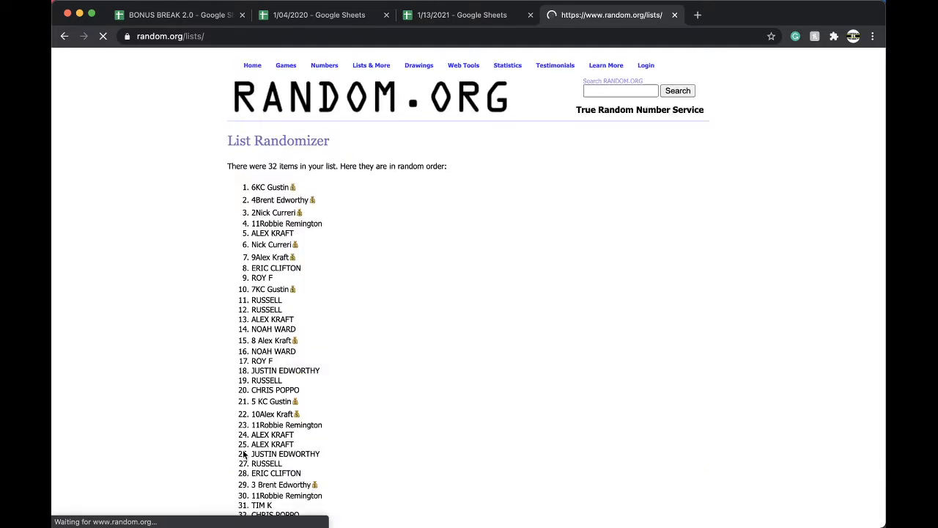
pyautogui.click(242, 453)
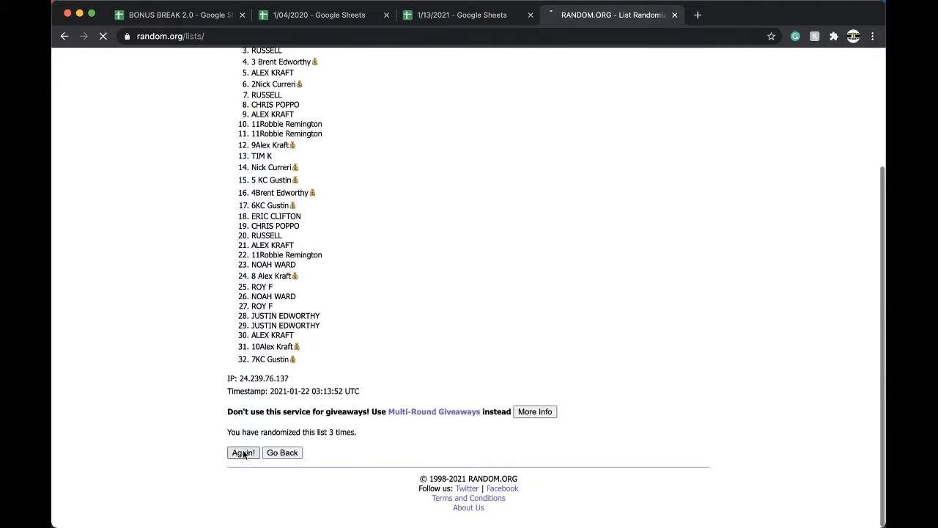
pyautogui.click(243, 453)
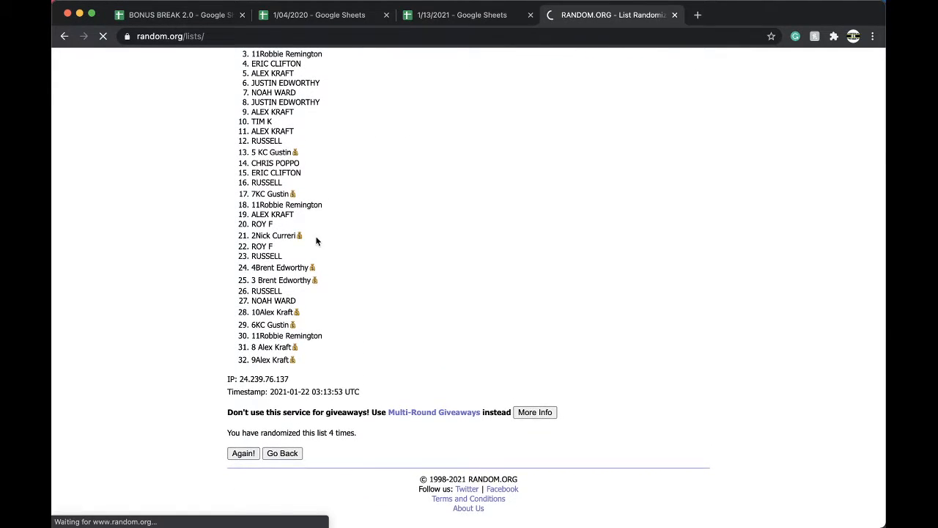
pyautogui.click(243, 453)
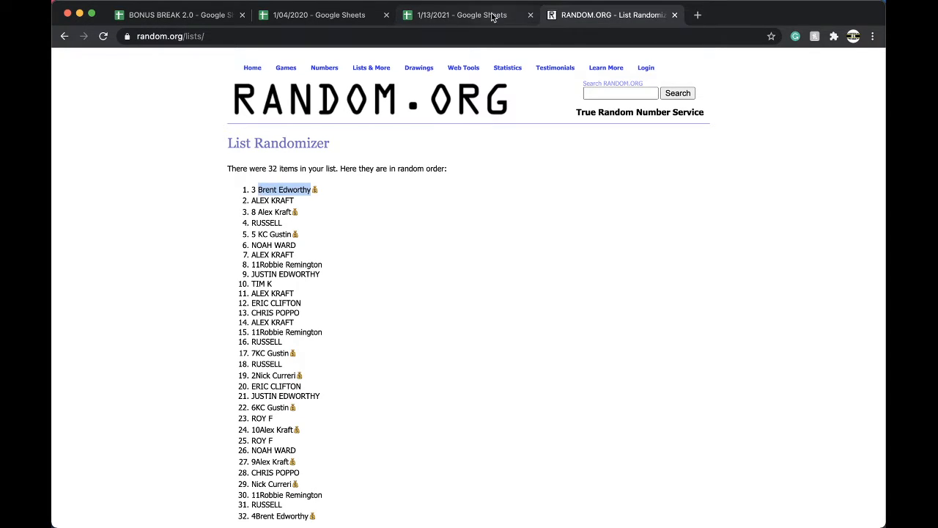
pyautogui.click(461, 15)
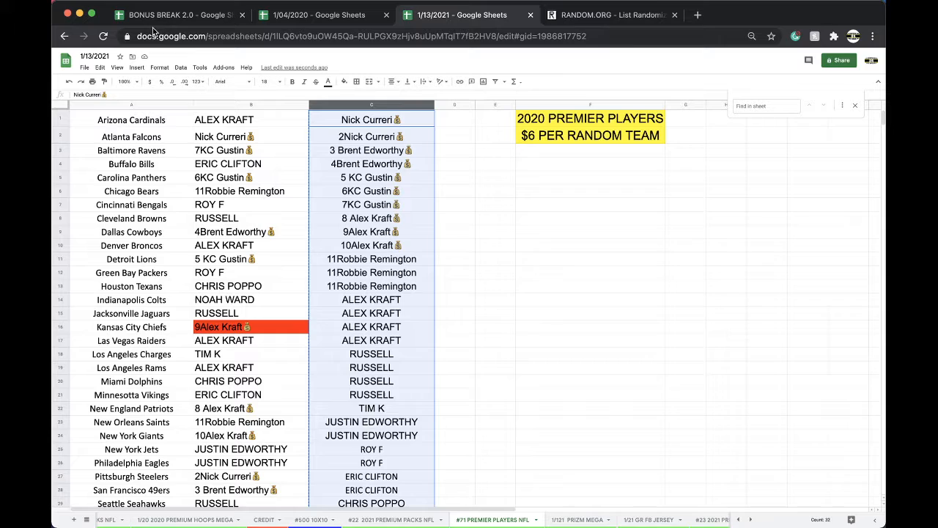
pyautogui.click(176, 15)
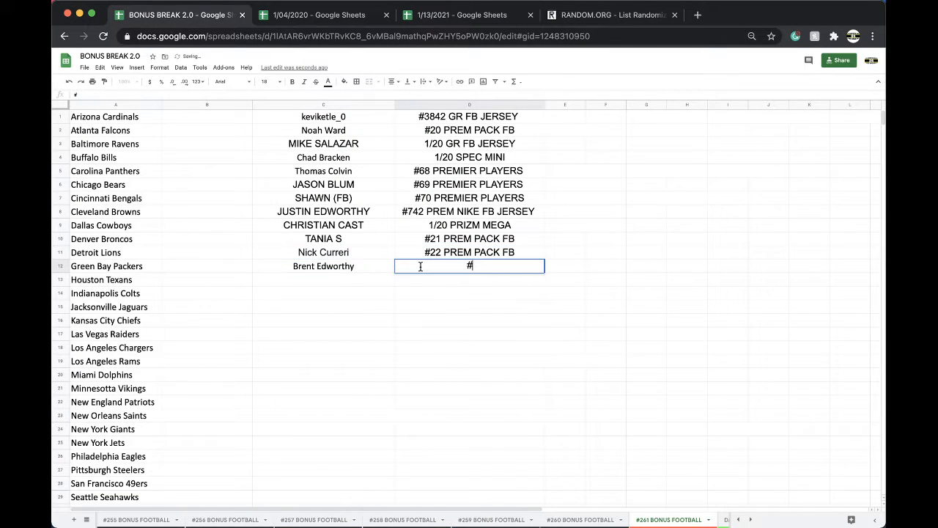
pyautogui.write('72 P')
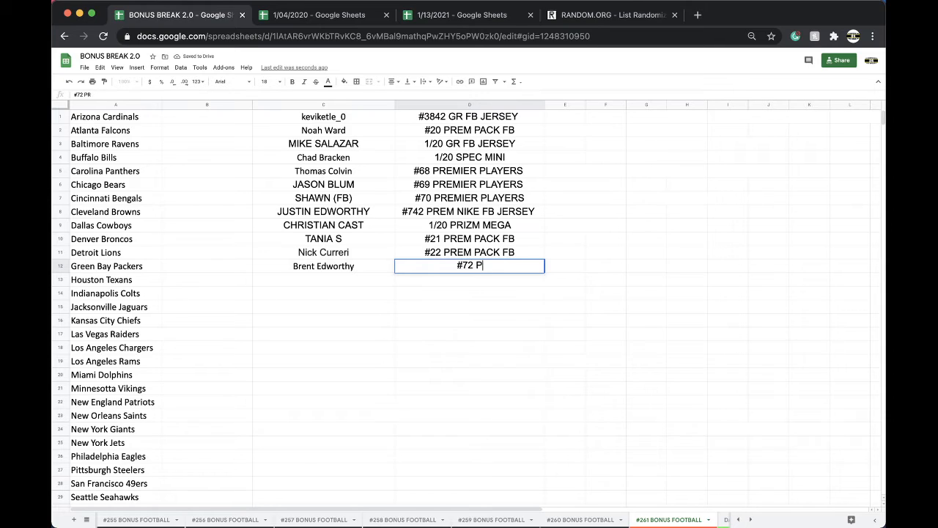
pyautogui.write('#71 PREMIER PLAYERS')
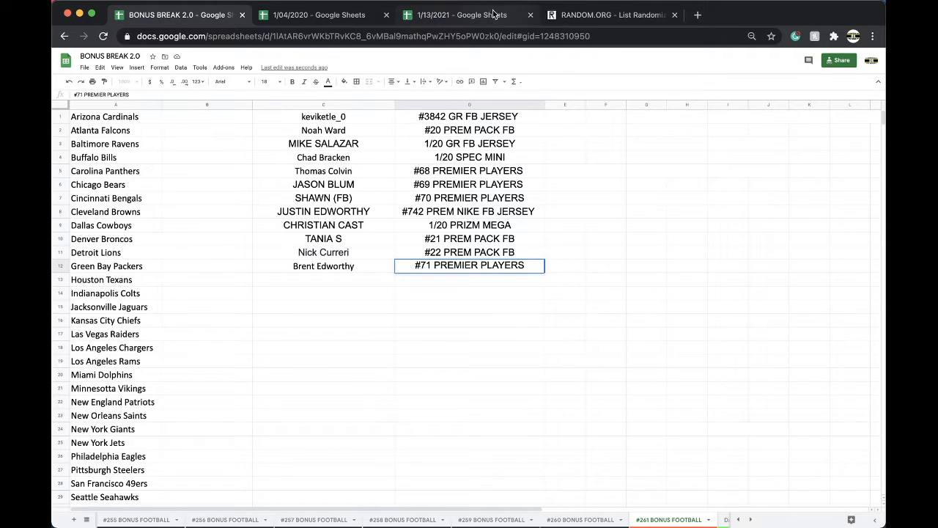
pyautogui.click(460, 15)
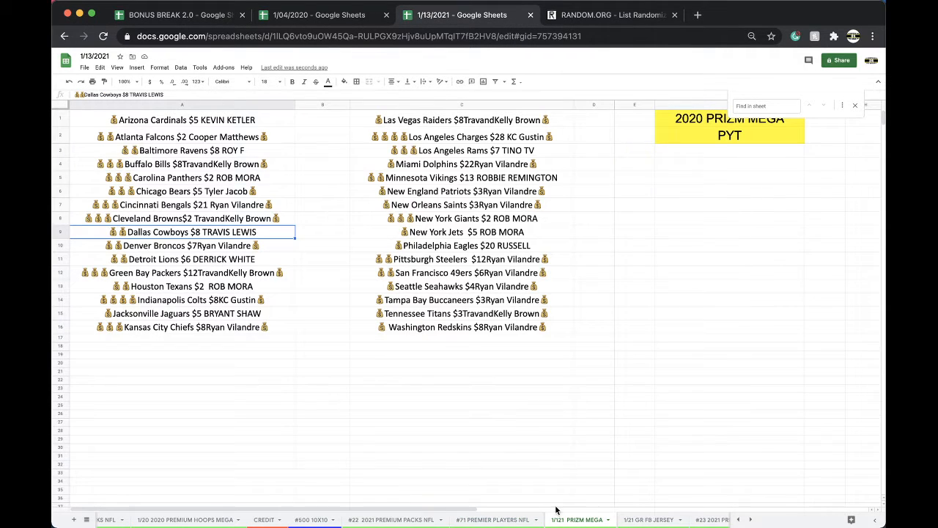